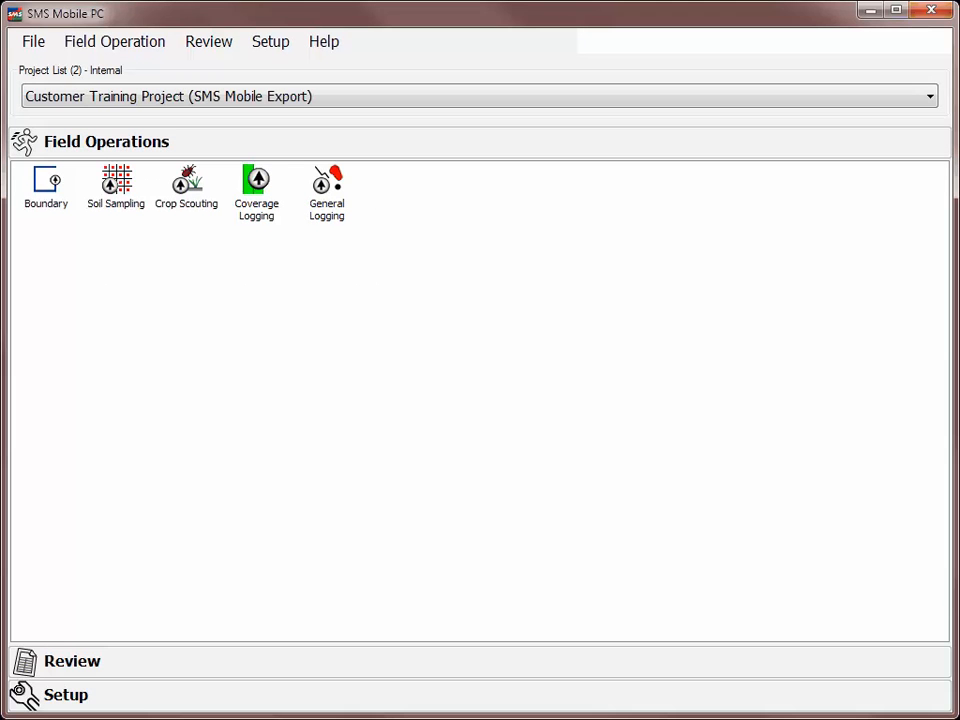
pyautogui.moveTo(256, 190)
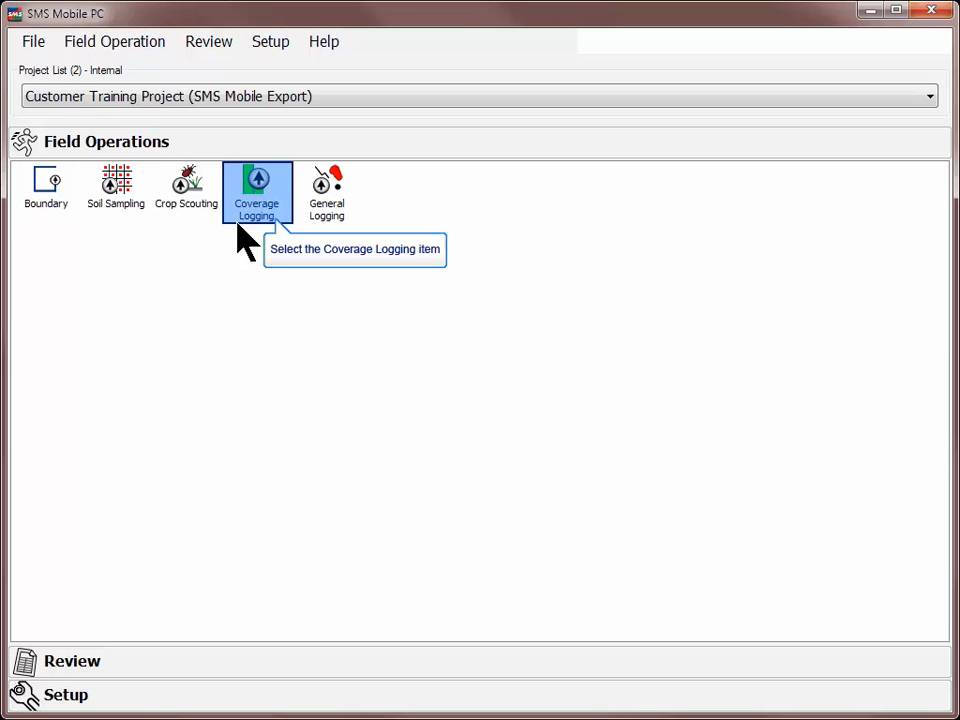
# Step: Start a Coverage Logging operation from the Field Operations panel
pyautogui.click(256, 190)
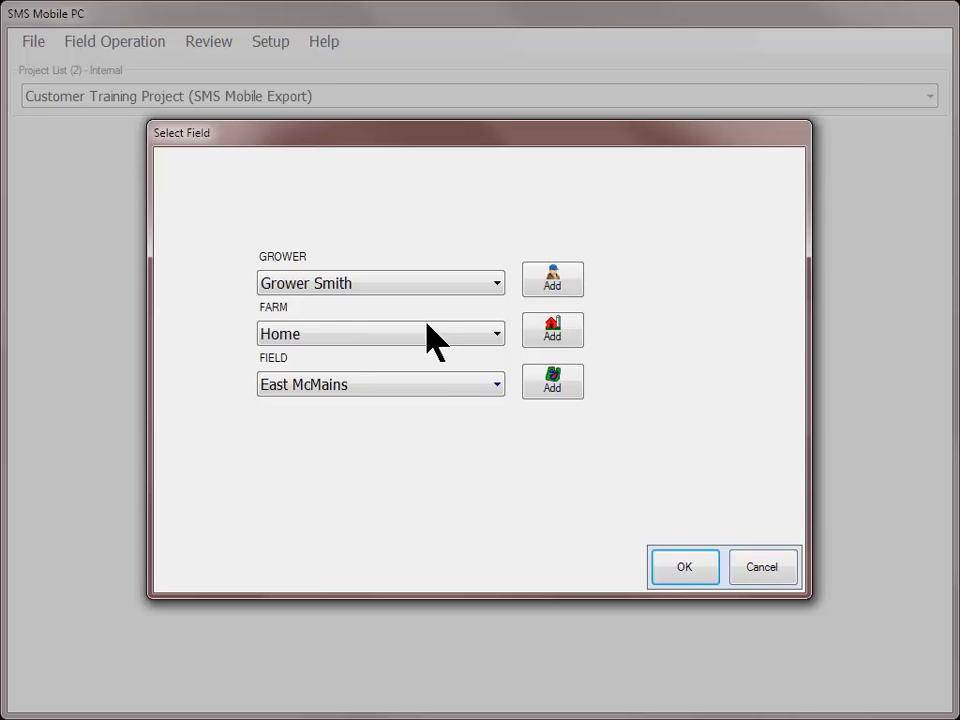
pyautogui.moveTo(684, 568)
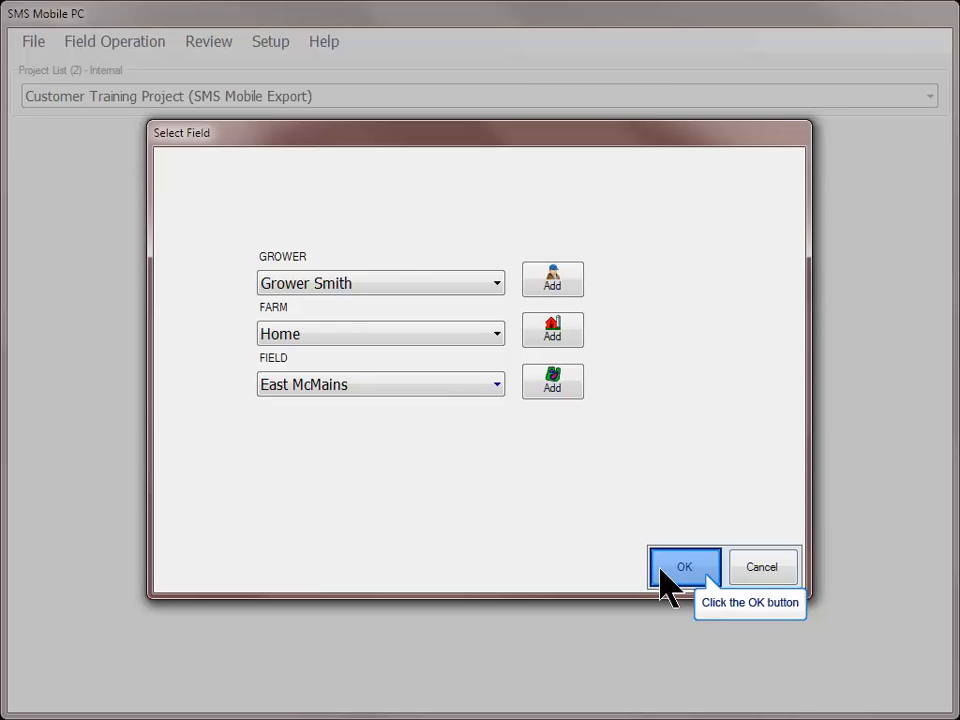
# Step: Confirm field East McMains on farm Home for Grower Smith
pyautogui.click(684, 568)
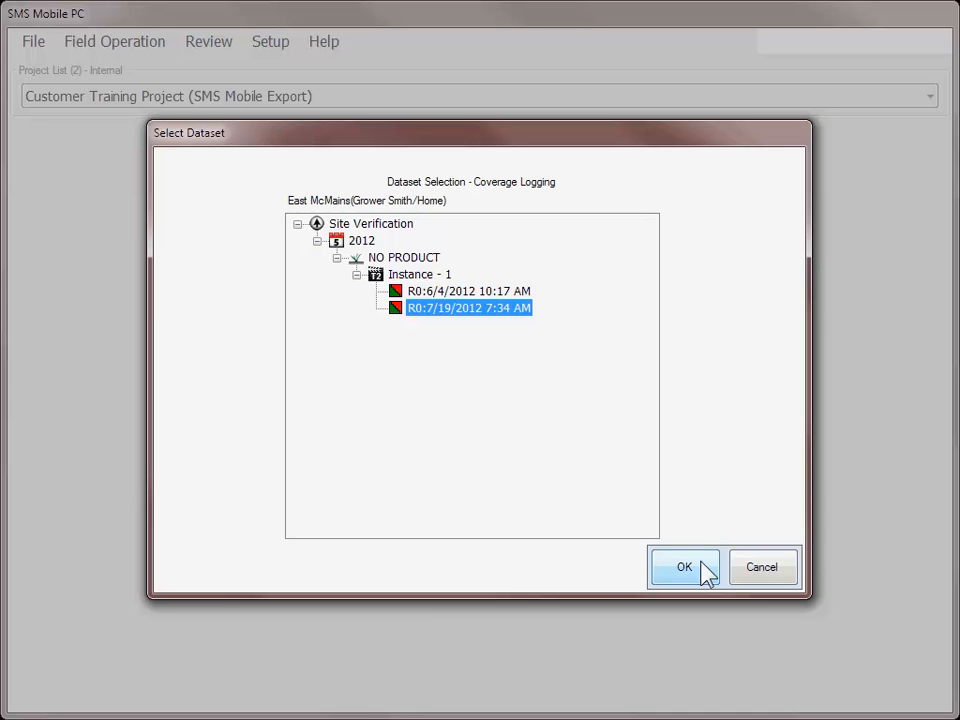
# Step: Confirm the R0:7/19/2012 7:34 AM Site Verification dataset under NO PRODUCT, Instance - 1
pyautogui.click(684, 568)
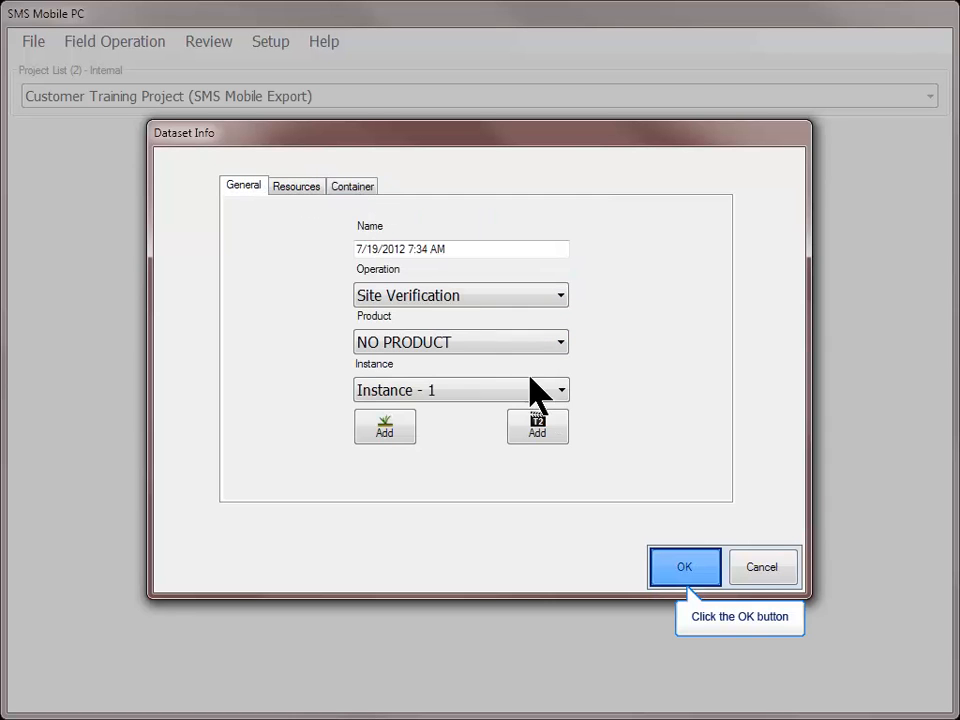
pyautogui.moveTo(704, 578)
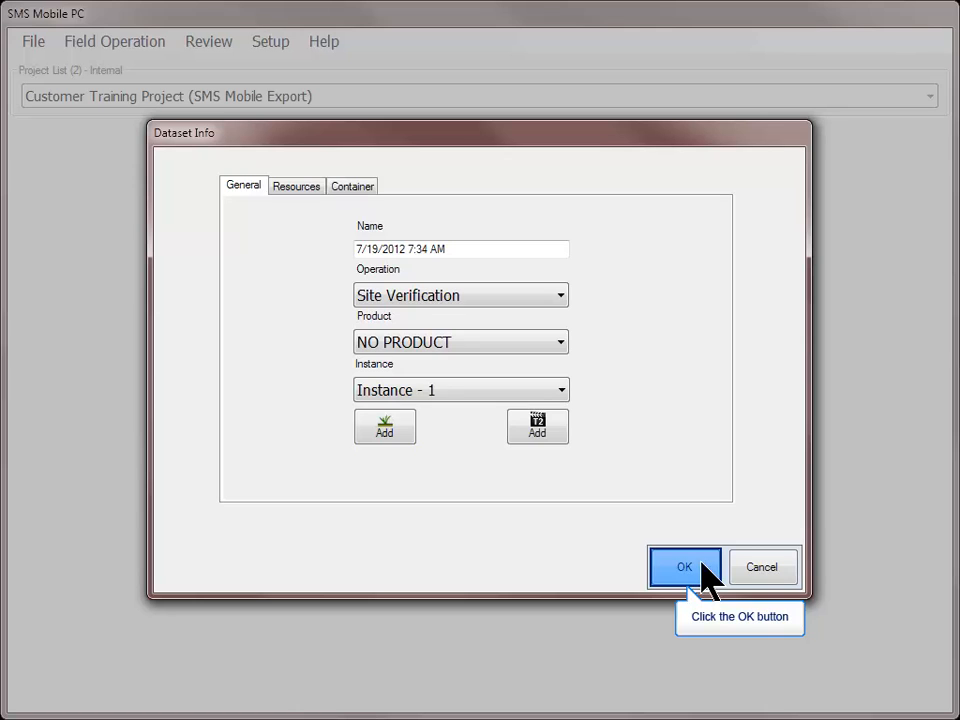
# Step: Accept the dataset info: Site Verification, NO PRODUCT, Instance - 1
pyautogui.click(684, 568)
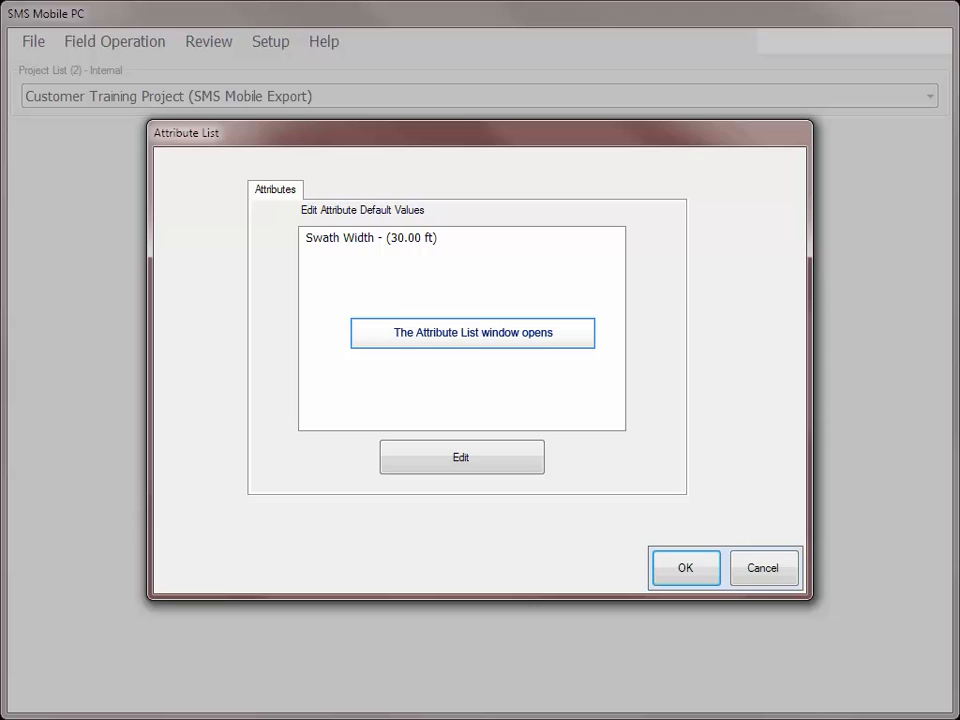
# Step: Keep Swath Width at 30.00 ft and accept the attribute defaults
pyautogui.click(370, 236)
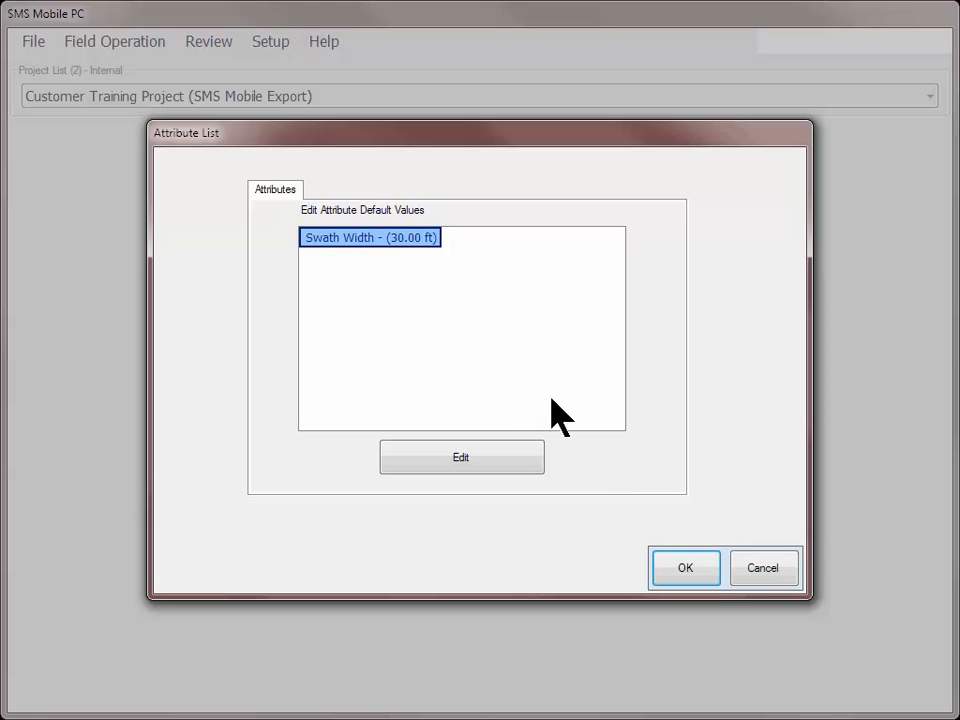
pyautogui.moveTo(416, 260)
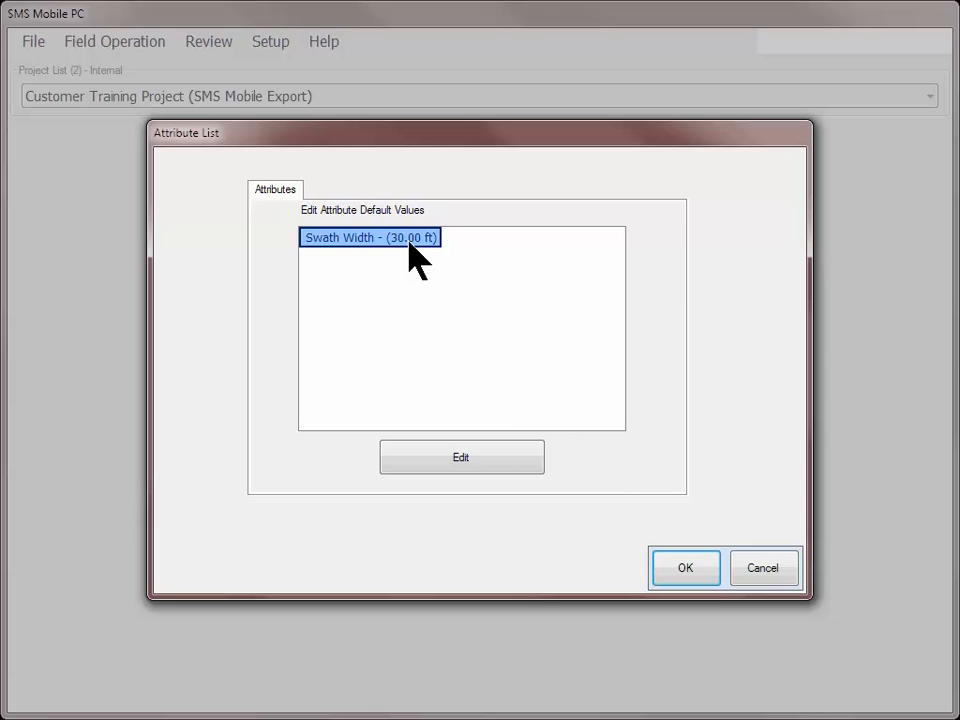
pyautogui.moveTo(684, 568)
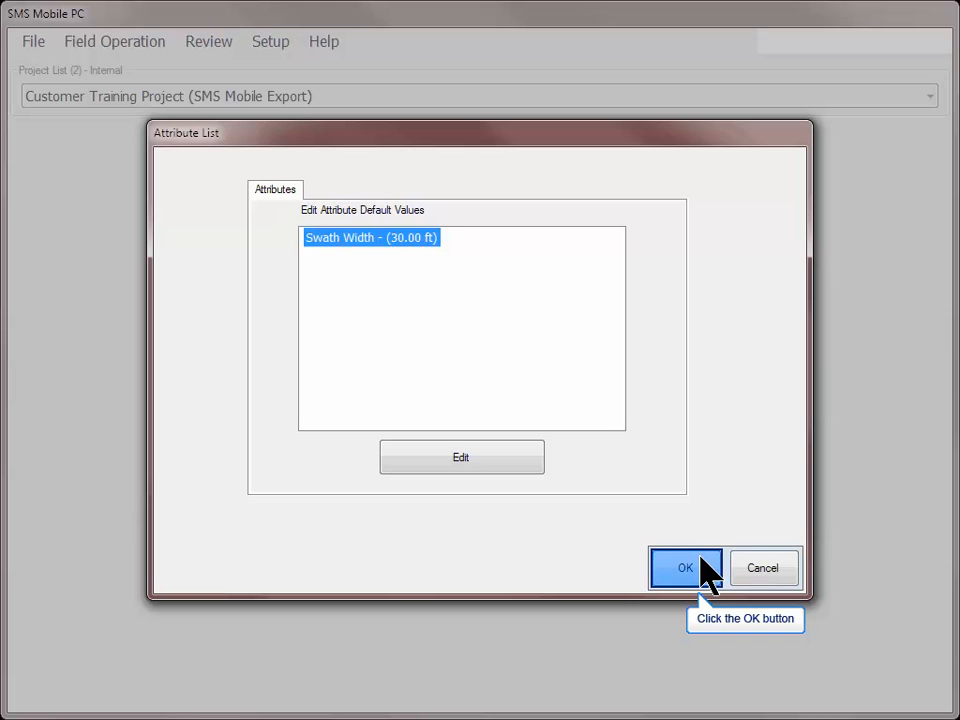
pyautogui.click(684, 568)
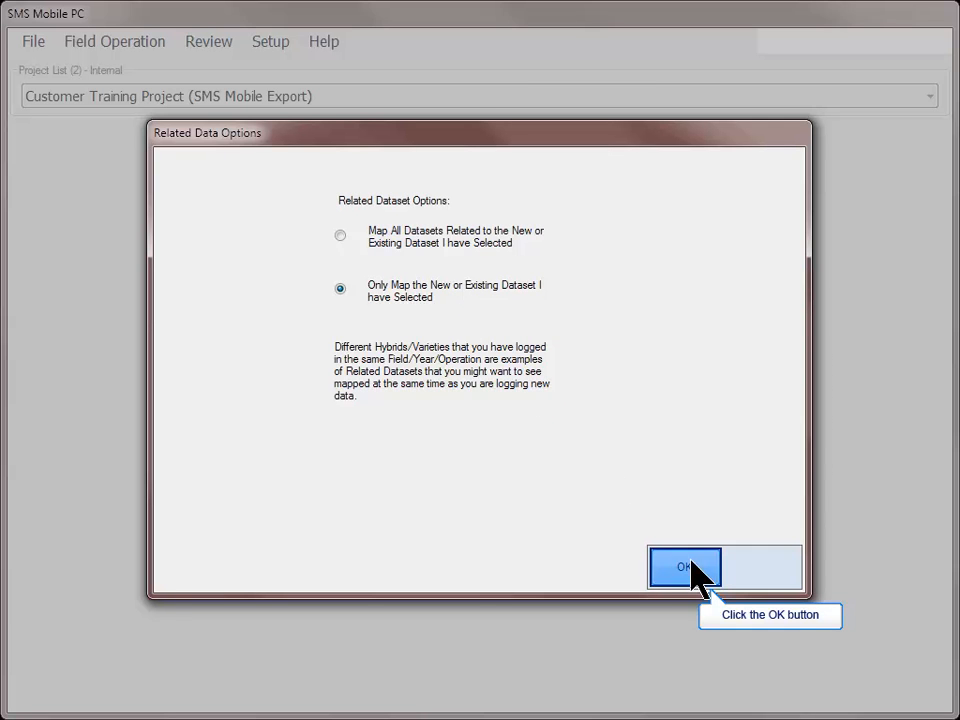
# Step: Confirm 'Only Map the New or Existing Dataset I have Selected'
pyautogui.click(684, 568)
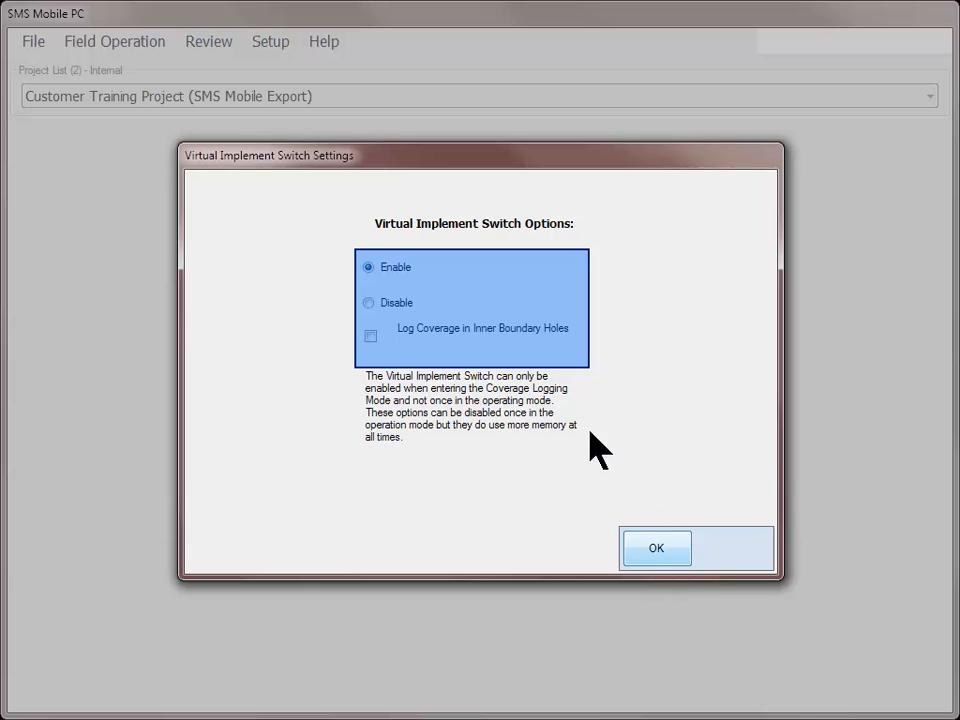
pyautogui.moveTo(524, 350)
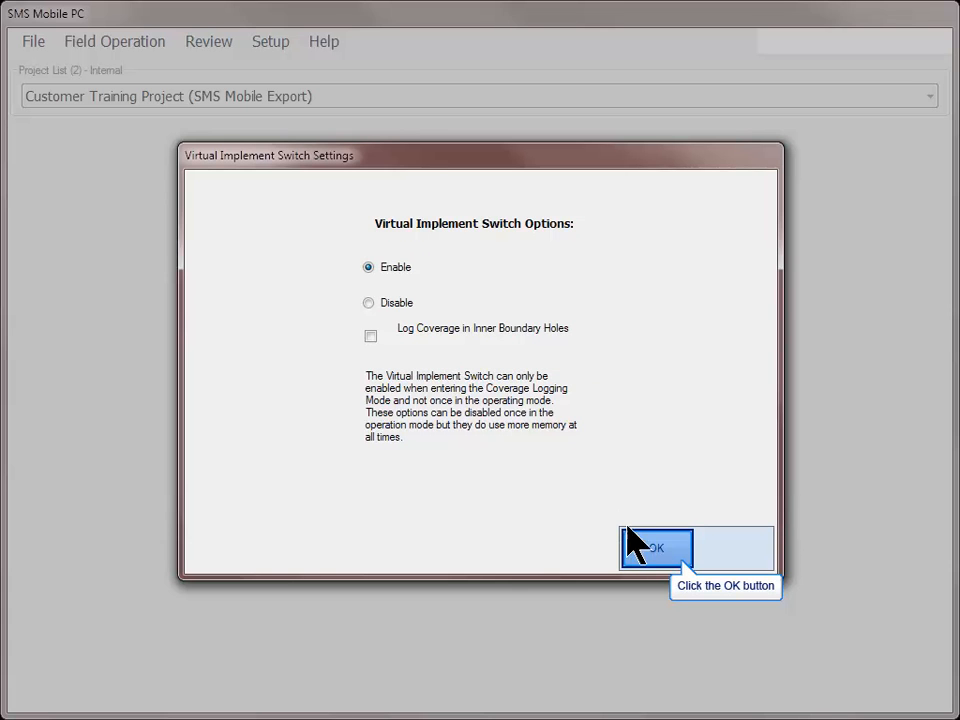
# Step: Confirm the virtual implement switch settings with Enable chosen
pyautogui.click(656, 548)
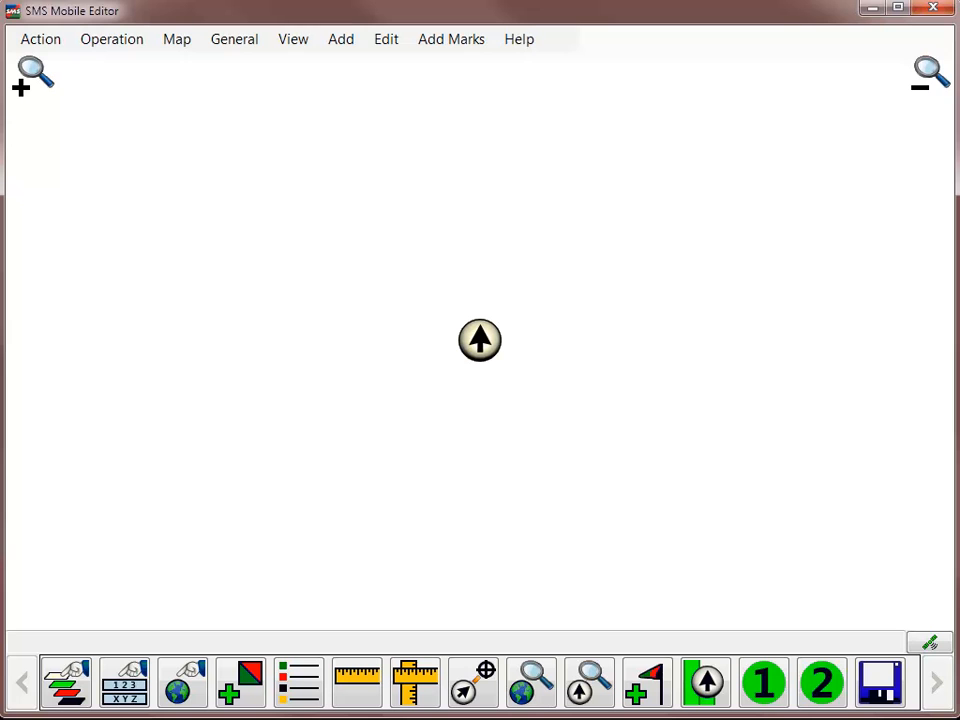
# Step: Switch the SMS Mobile Editor map into Log Coverage mode
pyautogui.click(112, 40)
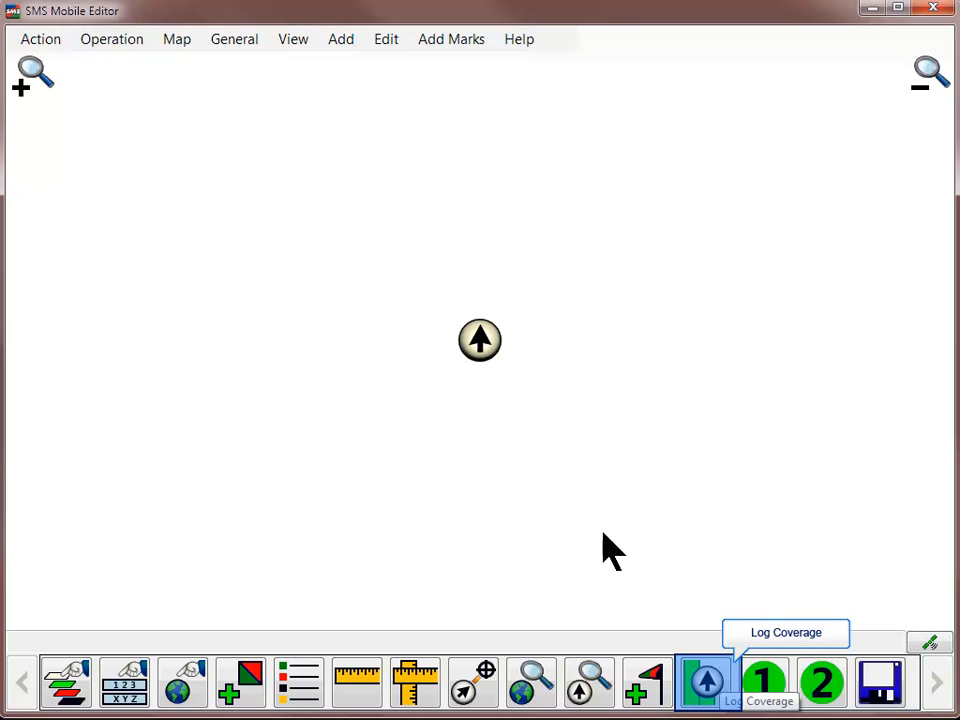
pyautogui.moveTo(704, 682)
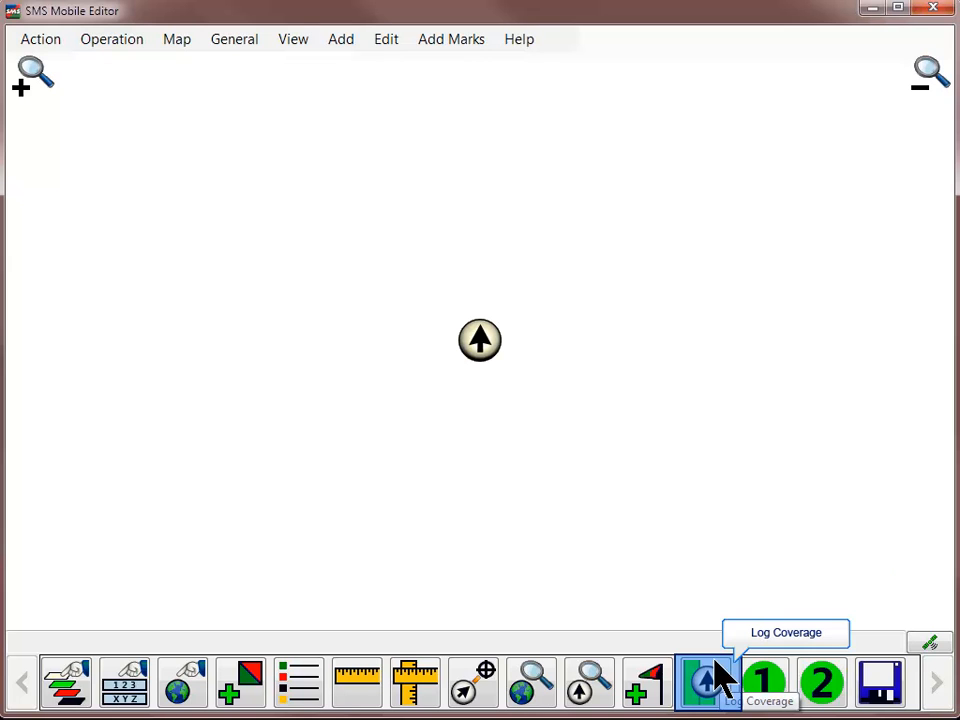
pyautogui.click(698, 682)
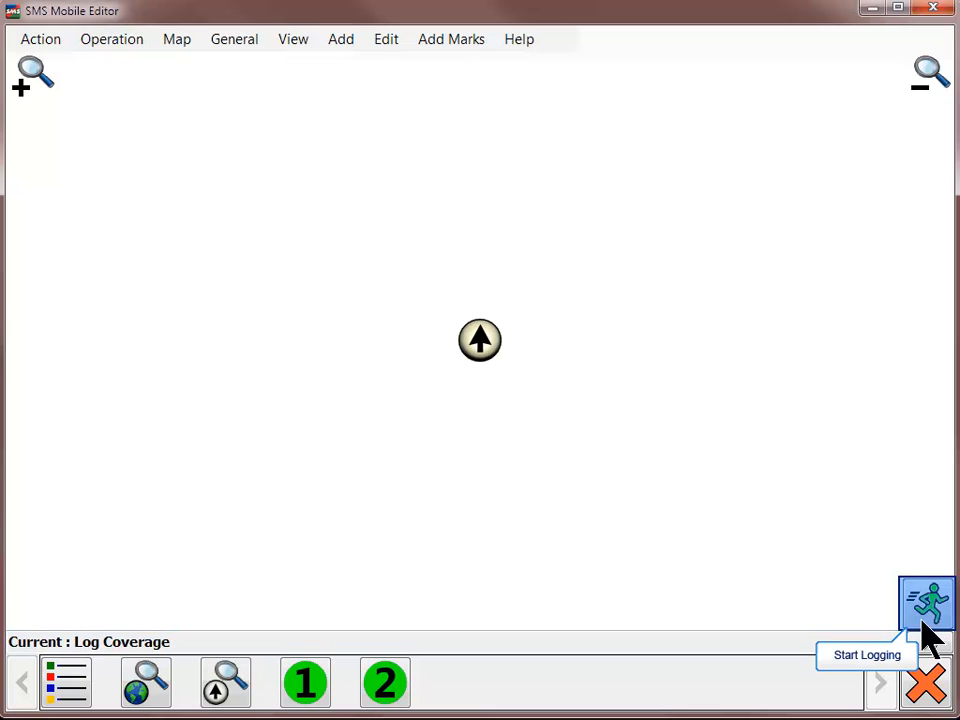
# Step: Start logging to draw gray coverage swaths on the map, then pause logging
pyautogui.click(926, 604)
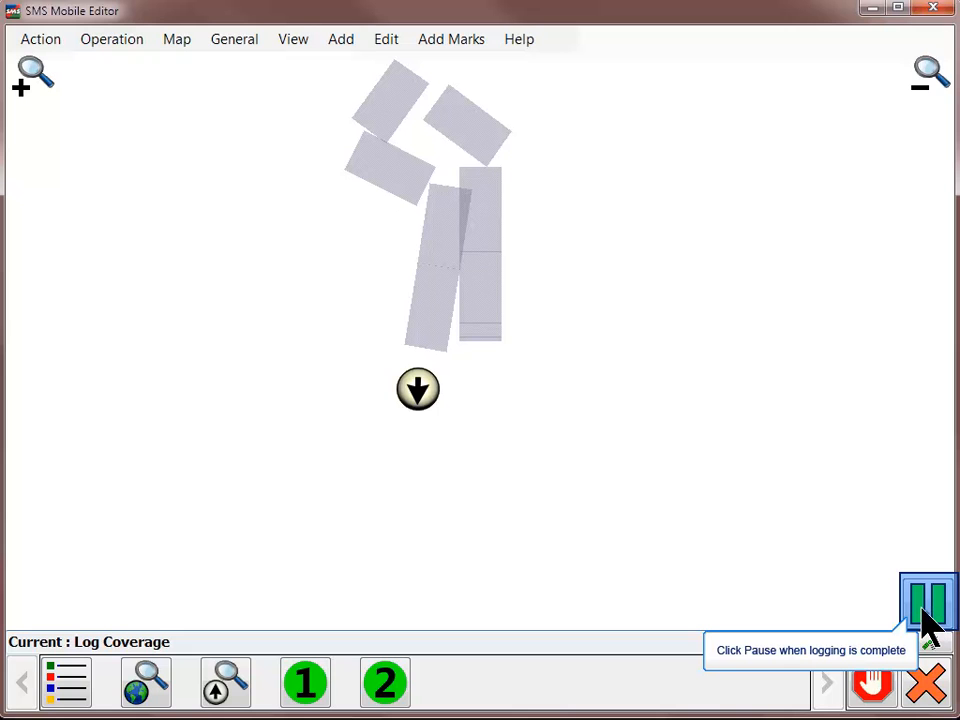
pyautogui.click(928, 600)
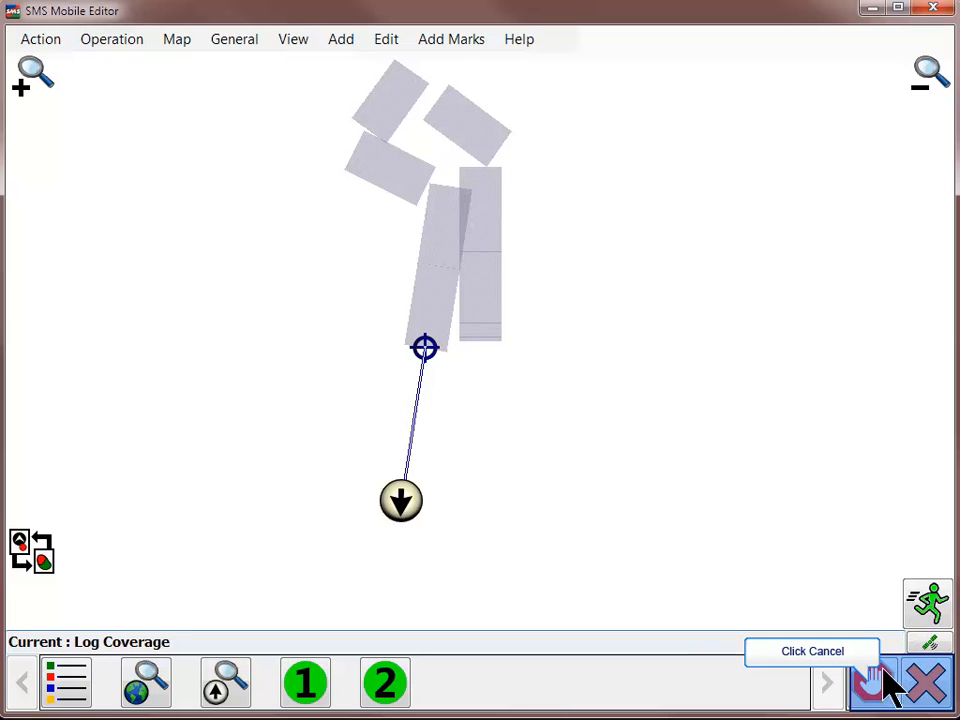